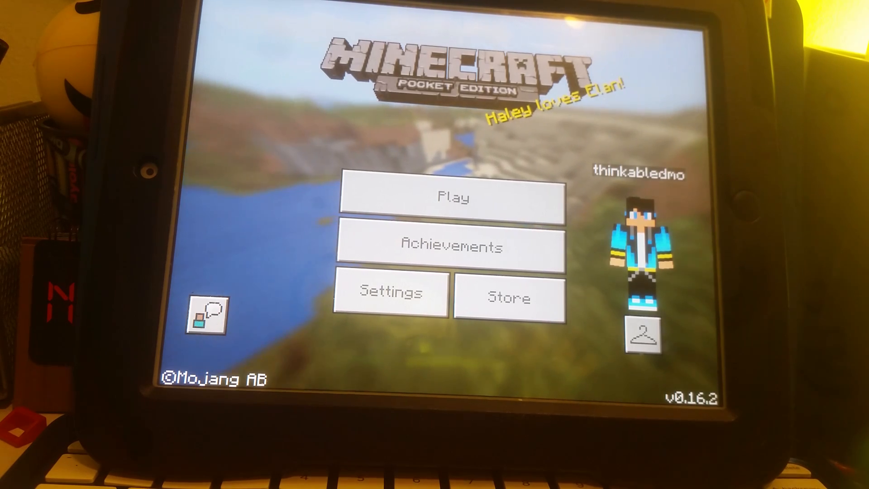
Start a world from the main menu so it begins generating and building terrain
left_click(452, 198)
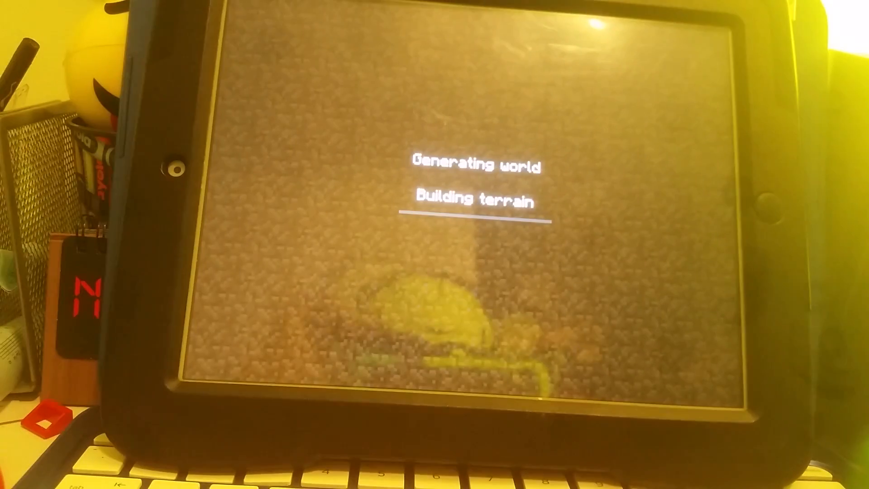